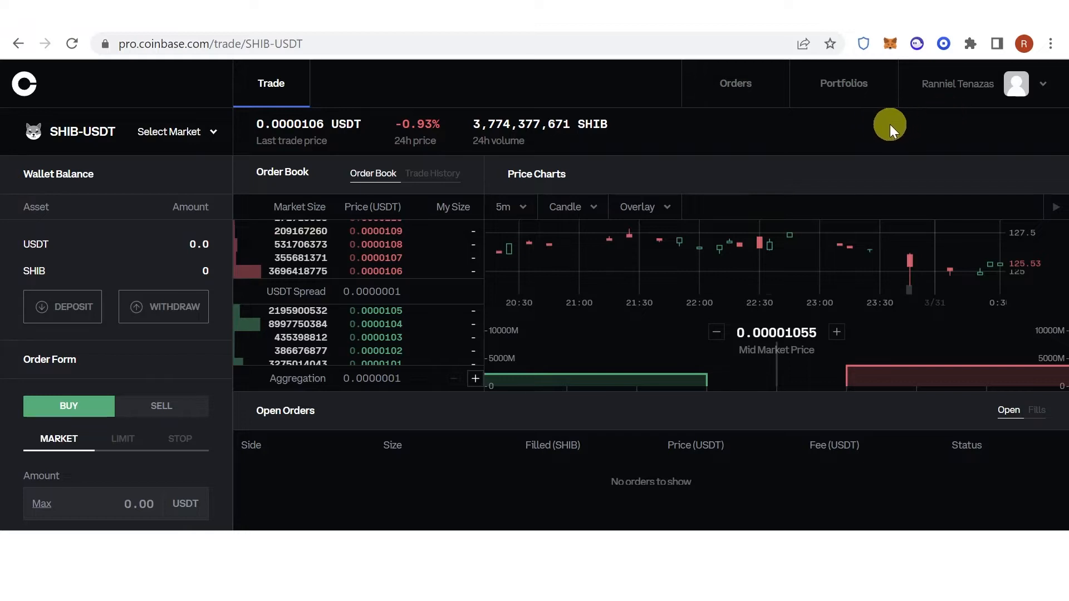
mouse_move(788, 110)
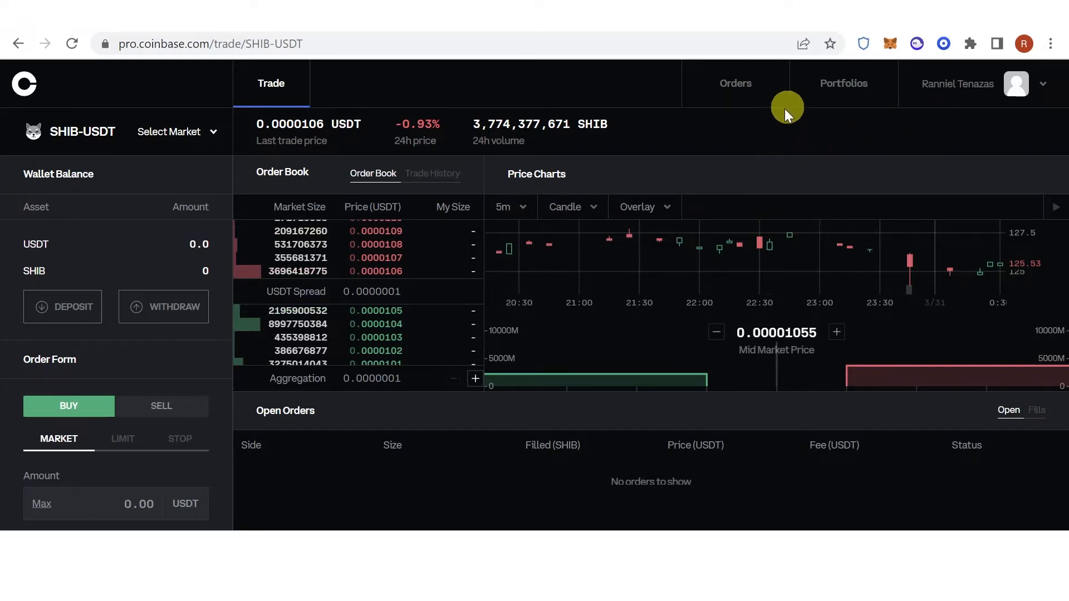
Start an AVAX withdrawal from the Default Portfolio on the Avalanche C-Chain network.
click(844, 82)
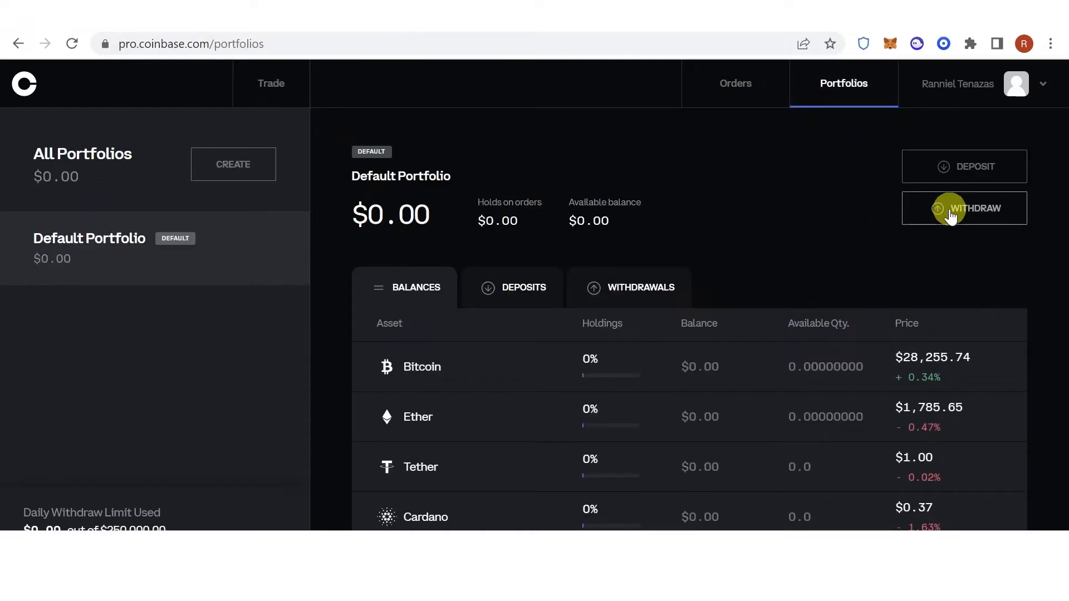
click(963, 207)
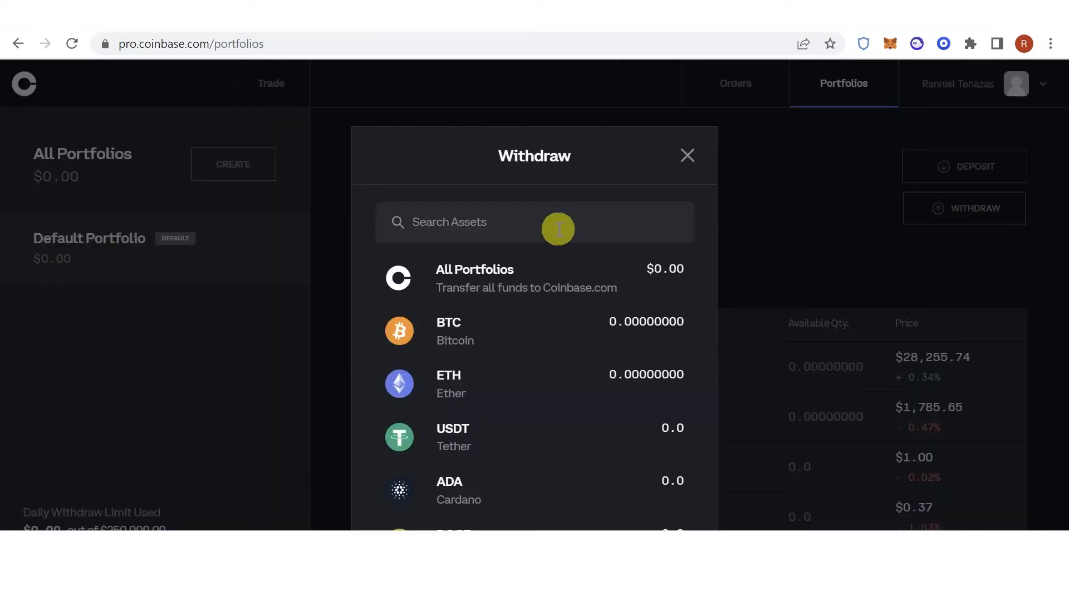
text(avax)
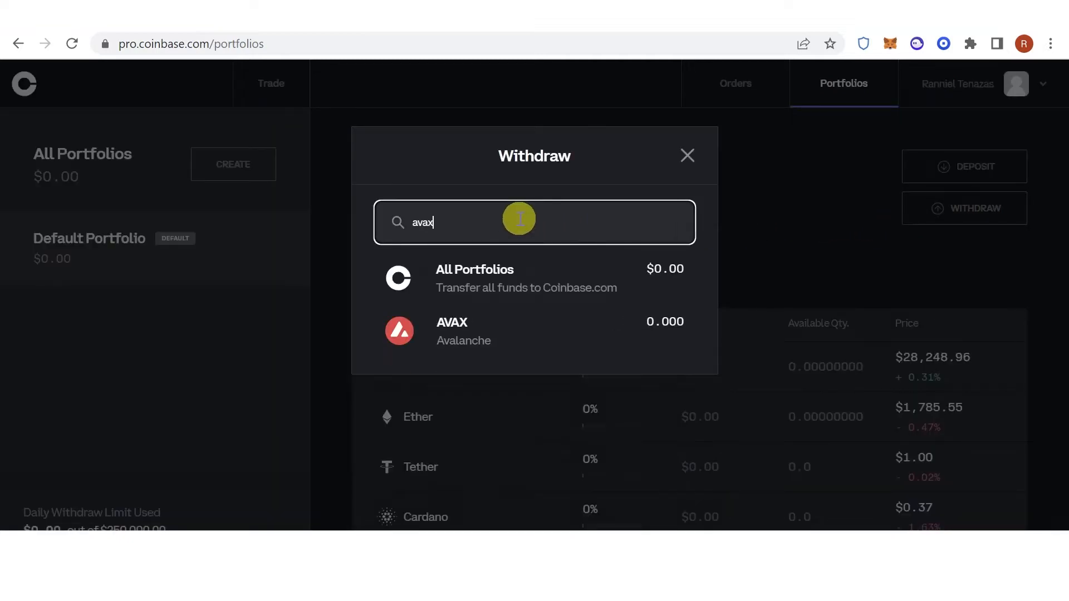
click(452, 331)
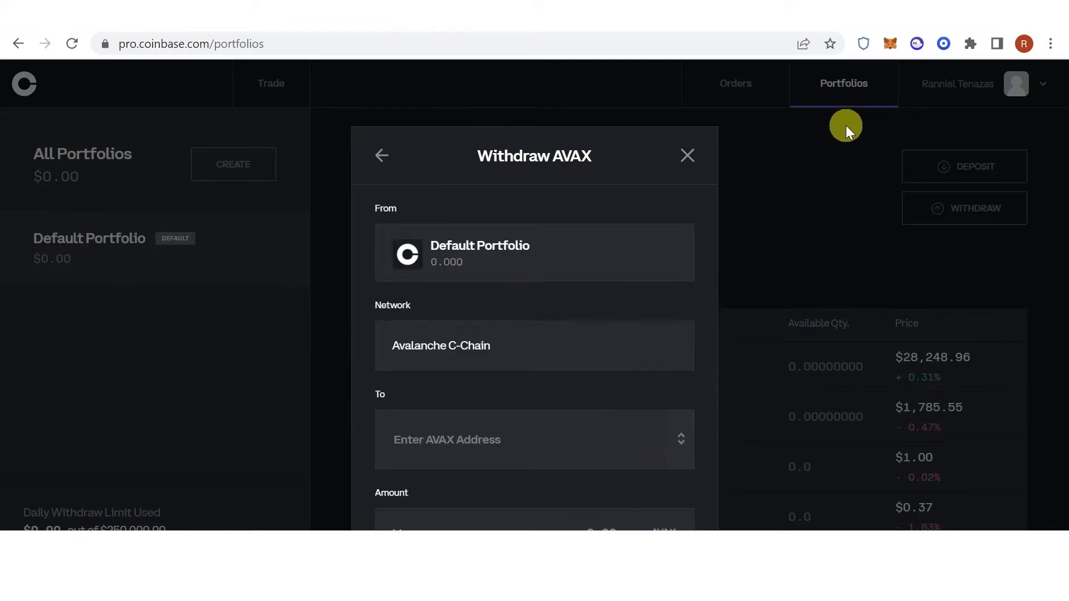
mouse_move(739, 197)
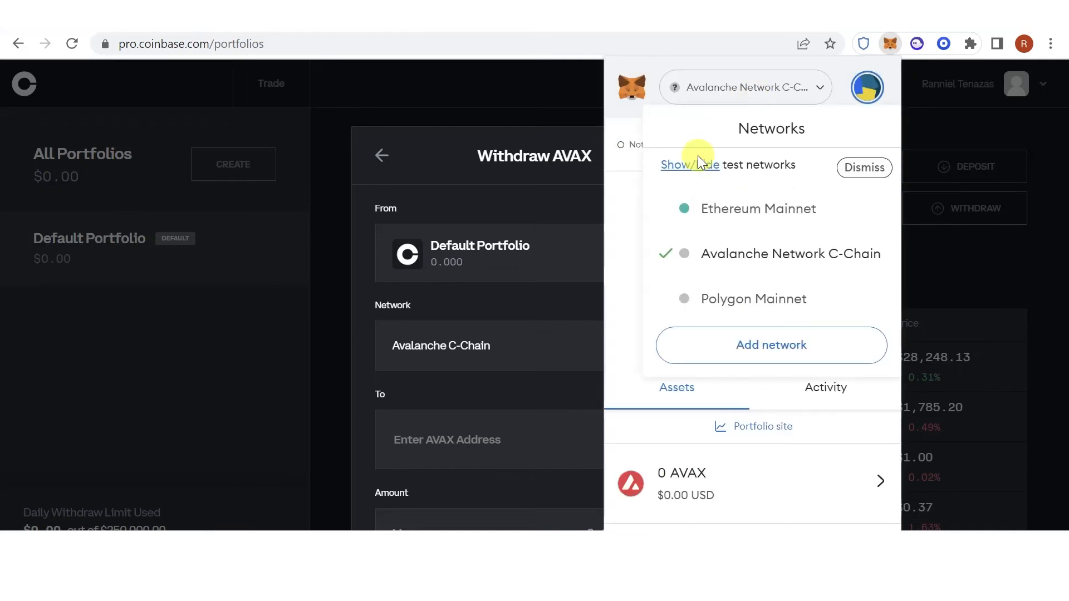
mouse_move(620, 206)
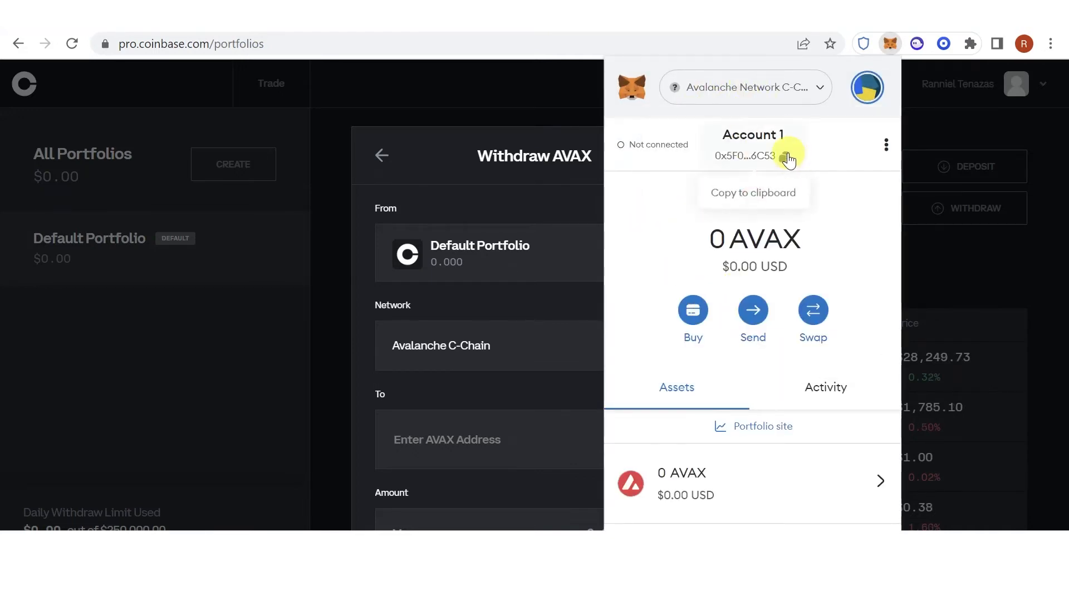
Copy the MetaMask account's Avalanche C-Chain address to the clipboard.
click(446, 440)
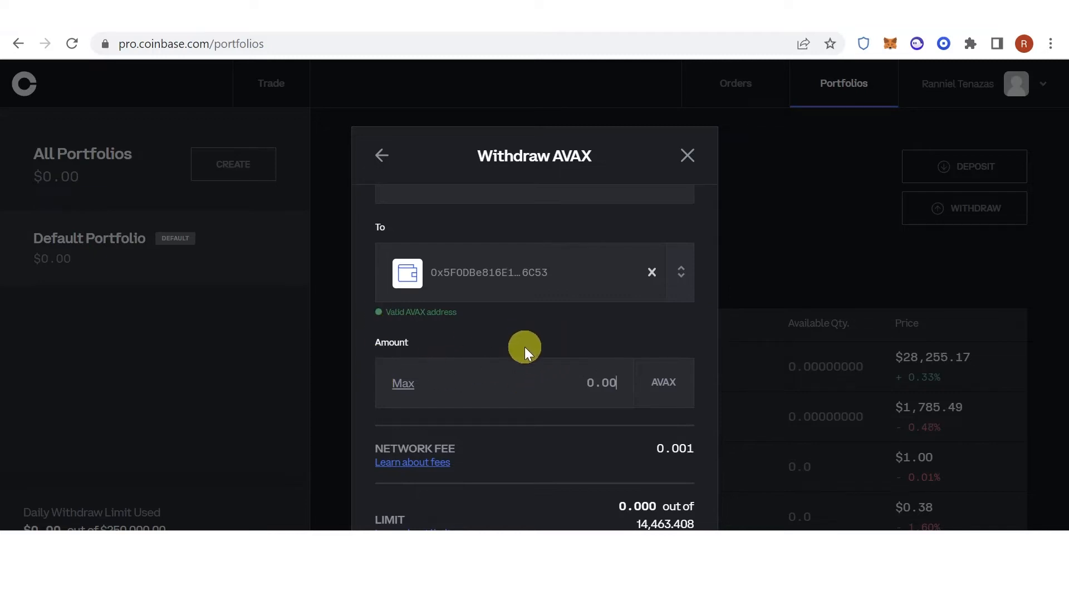
Enter a withdrawal amount of 10 AVAX, totalling 10.001 with the network fee.
scroll(down, 3)
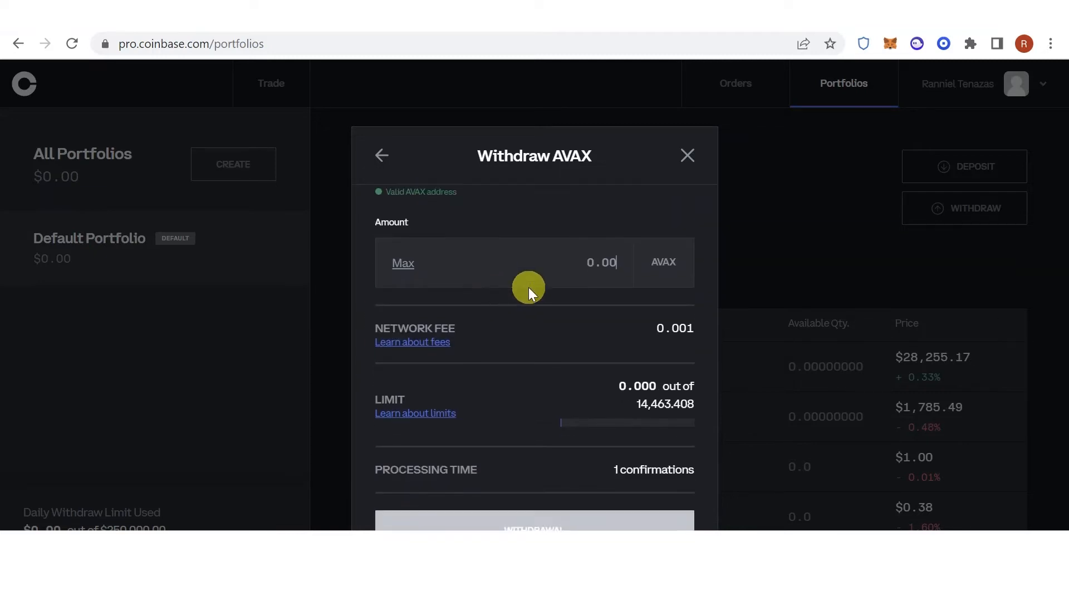
text(10)
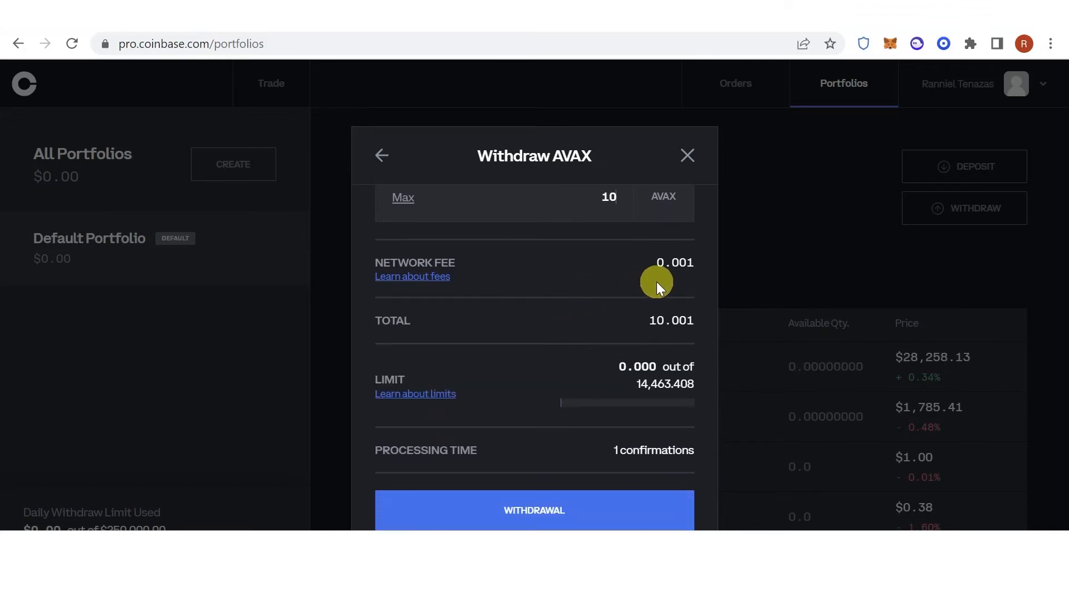
mouse_move(605, 303)
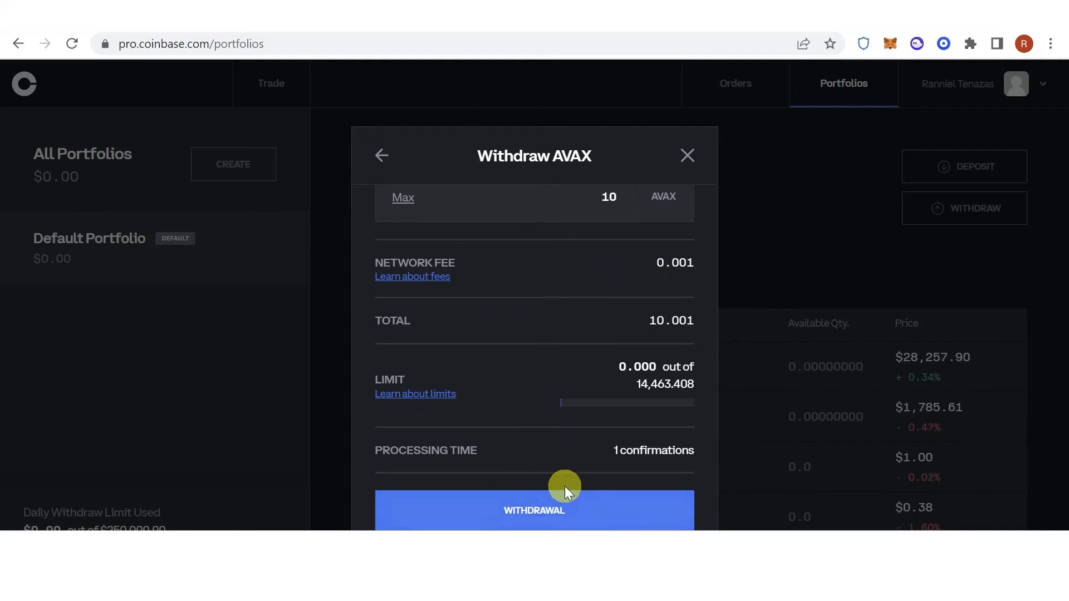
mouse_move(585, 314)
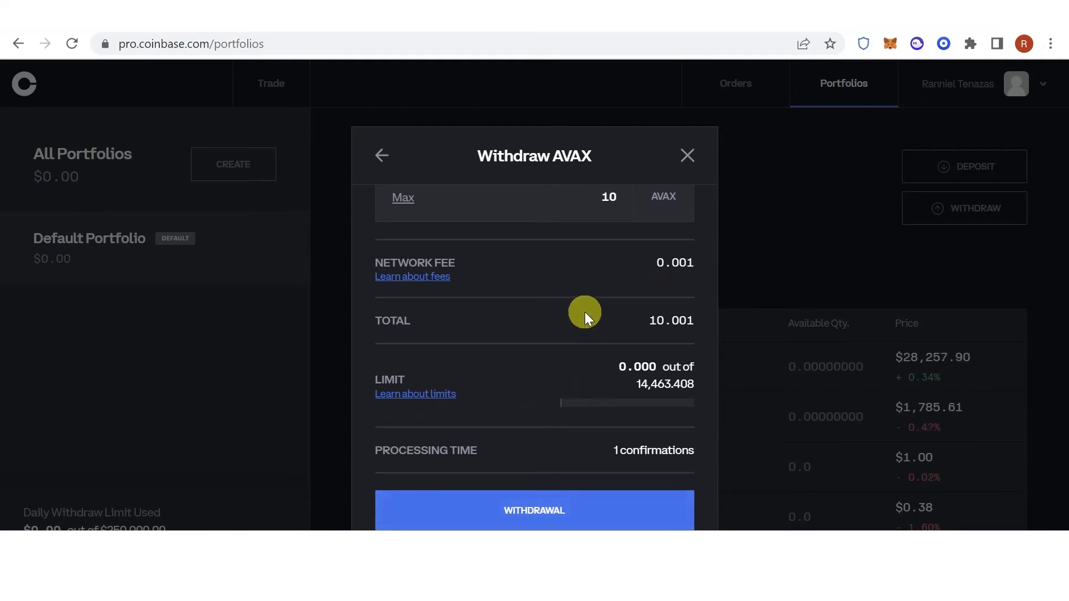
mouse_move(607, 414)
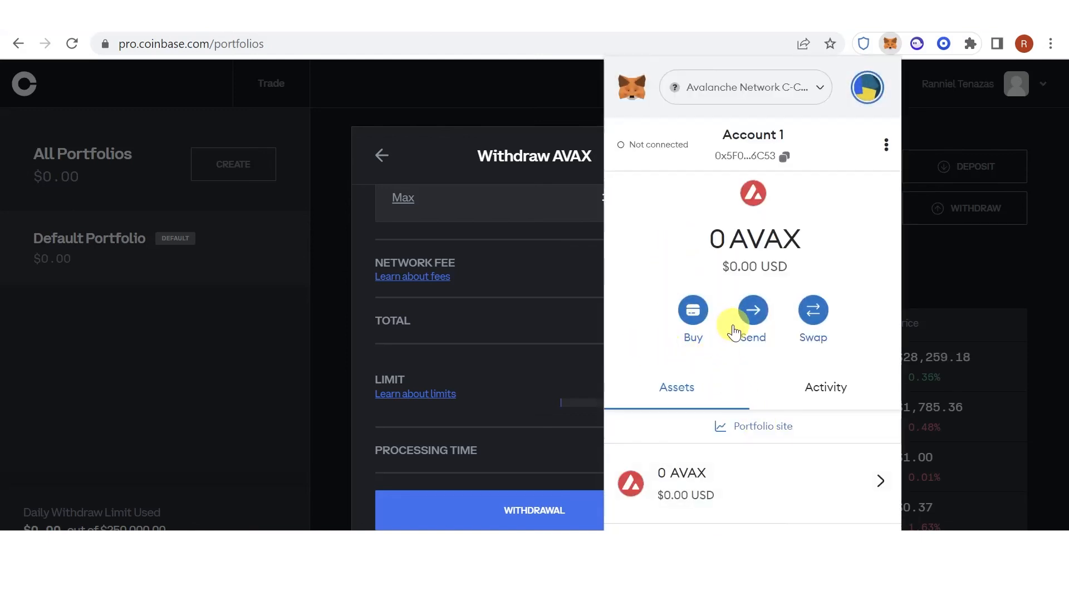
mouse_move(748, 190)
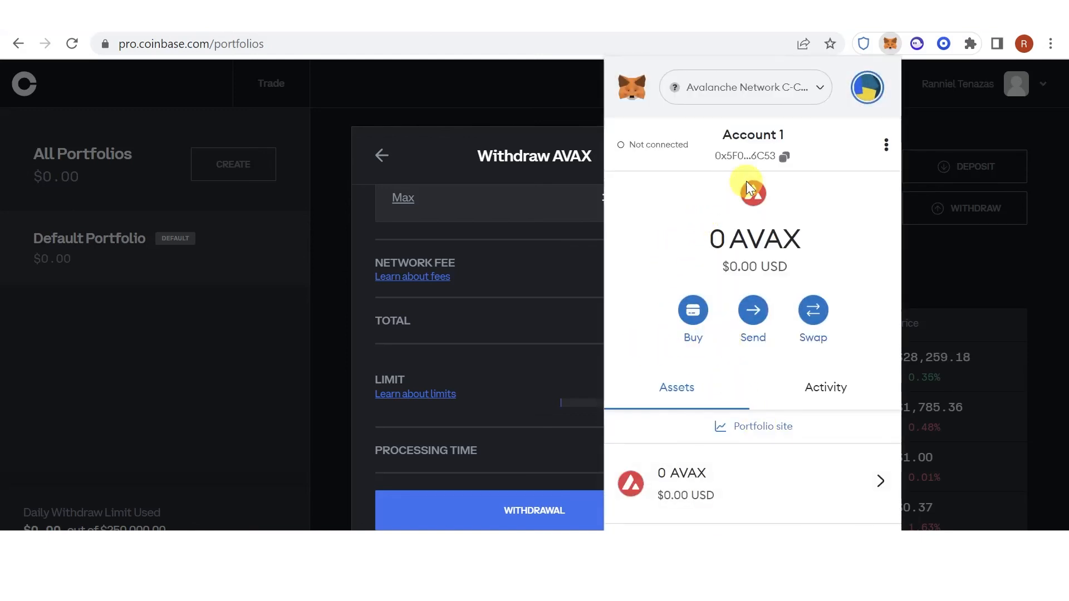